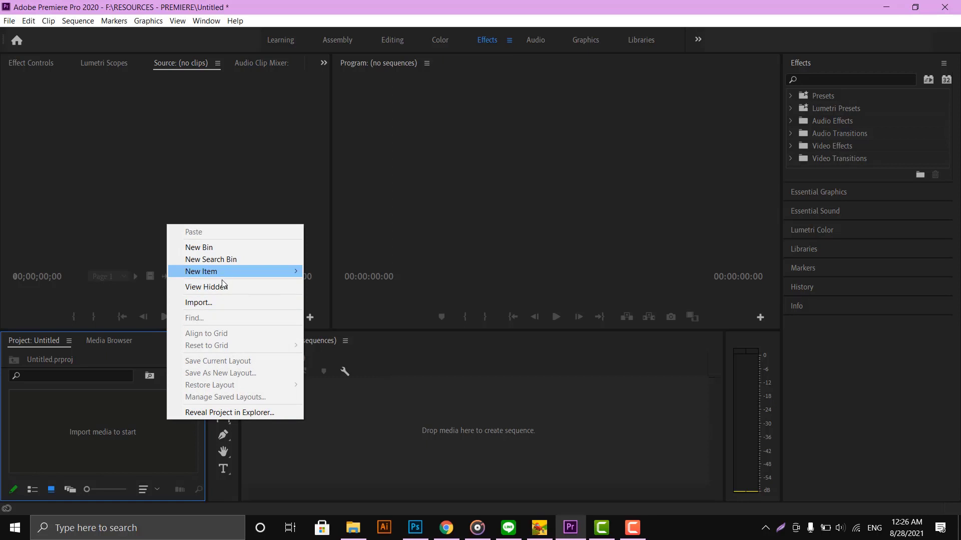
# Import the Lionel Messi Copa America 2021 goals clip via the Project panel's Import.
pyautogui.click(199, 303)
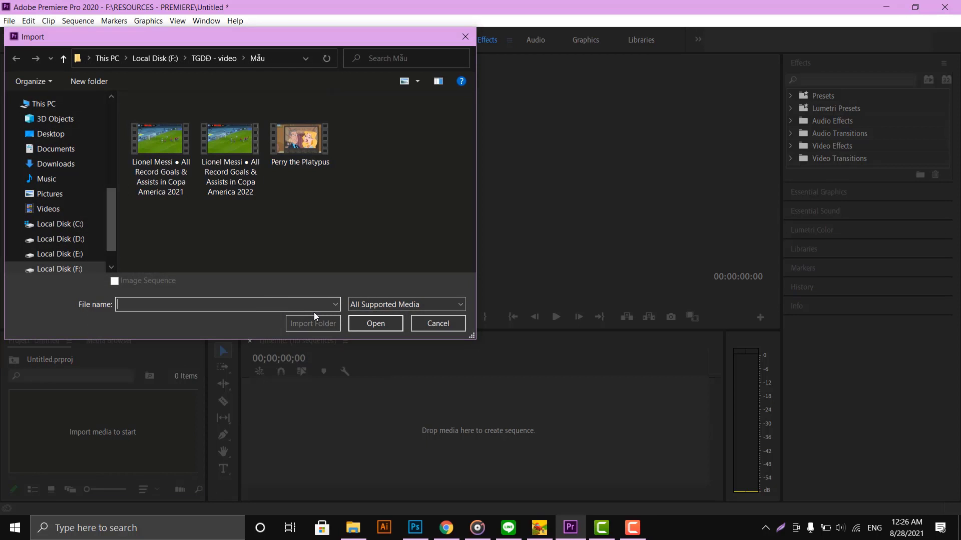
pyautogui.click(375, 323)
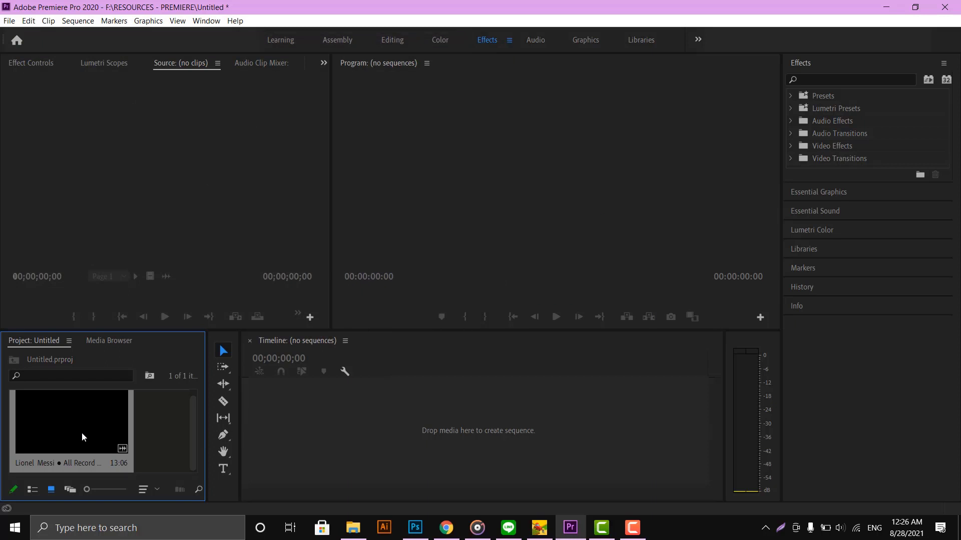
# Drag the Messi clip onto the Timeline to build a sequence, and show Effect Controls.
pyautogui.moveTo(71, 420); pyautogui.dragTo(459, 421)
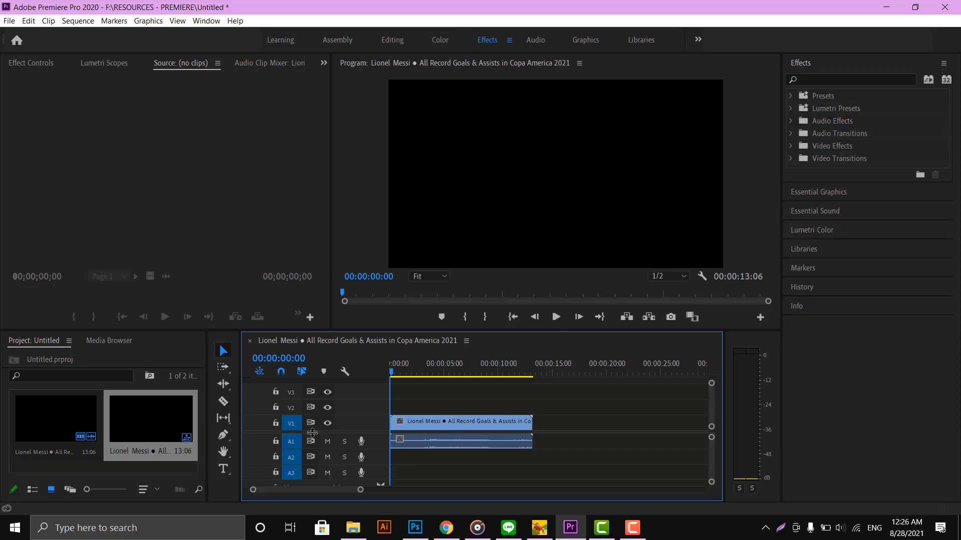
pyautogui.click(556, 317)
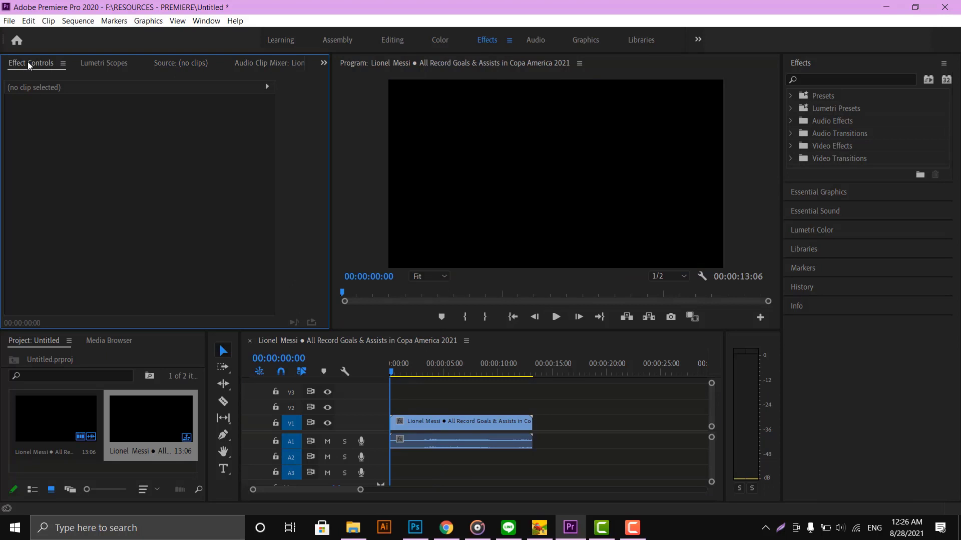
# Set the Messi clip's Motion Rotation to 90, then play and stop the preview.
pyautogui.click(460, 422)
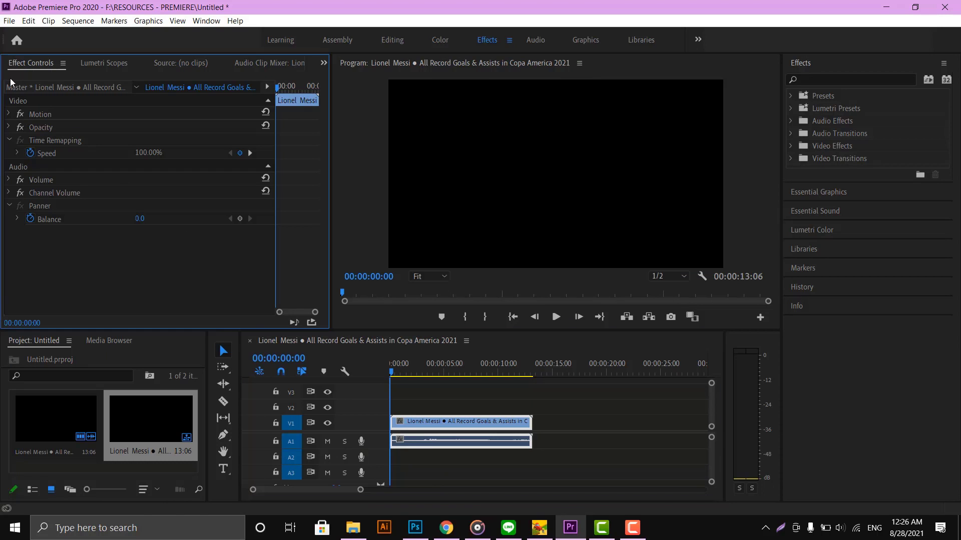
pyautogui.click(7, 114)
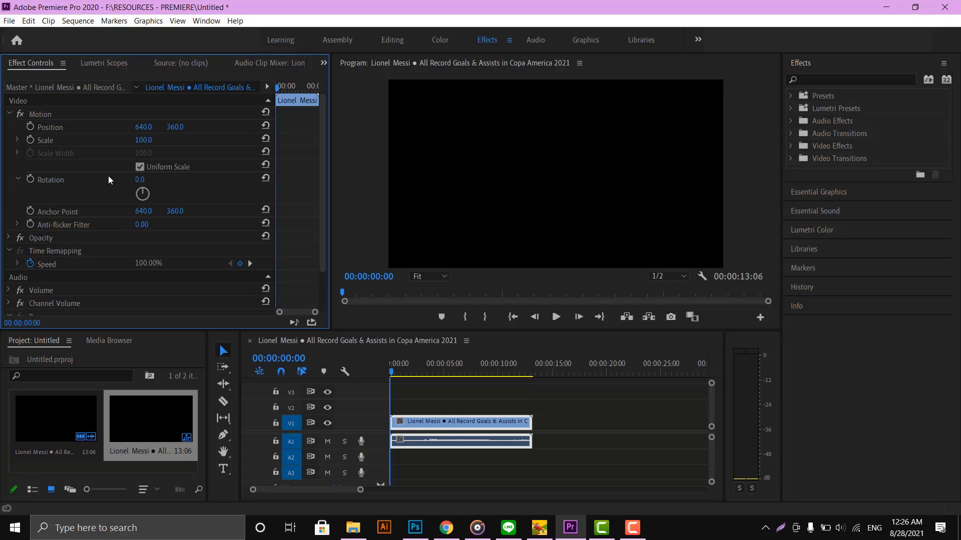
pyautogui.click(143, 179)
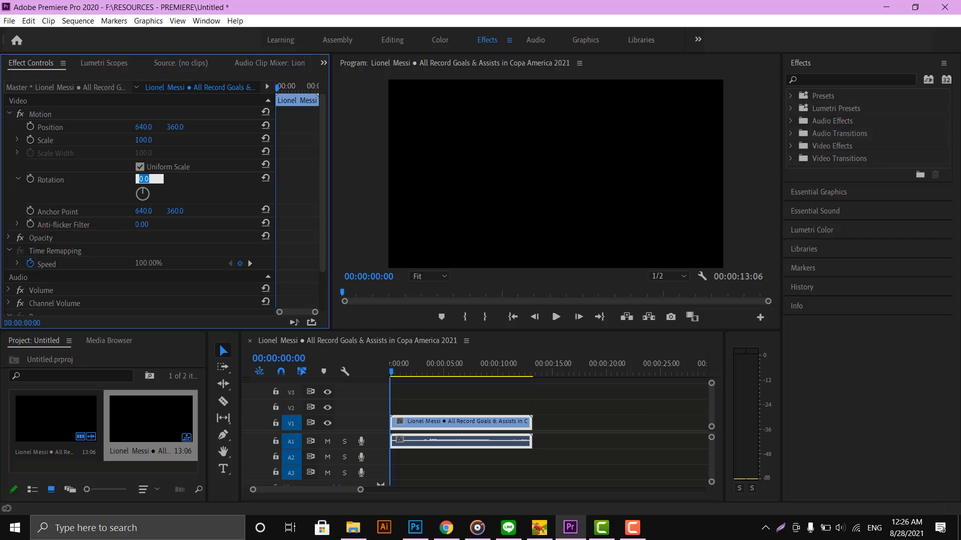
pyautogui.write('90')
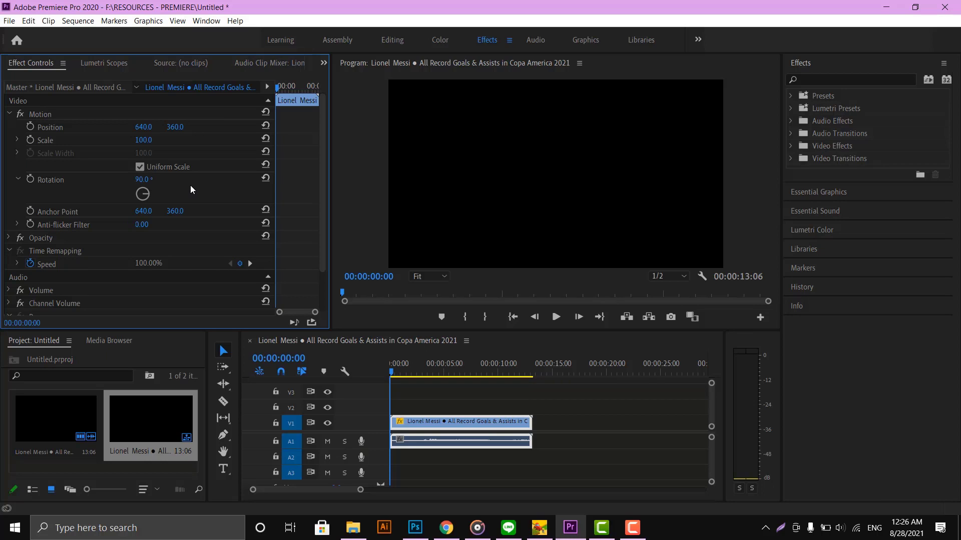
pyautogui.click(555, 317)
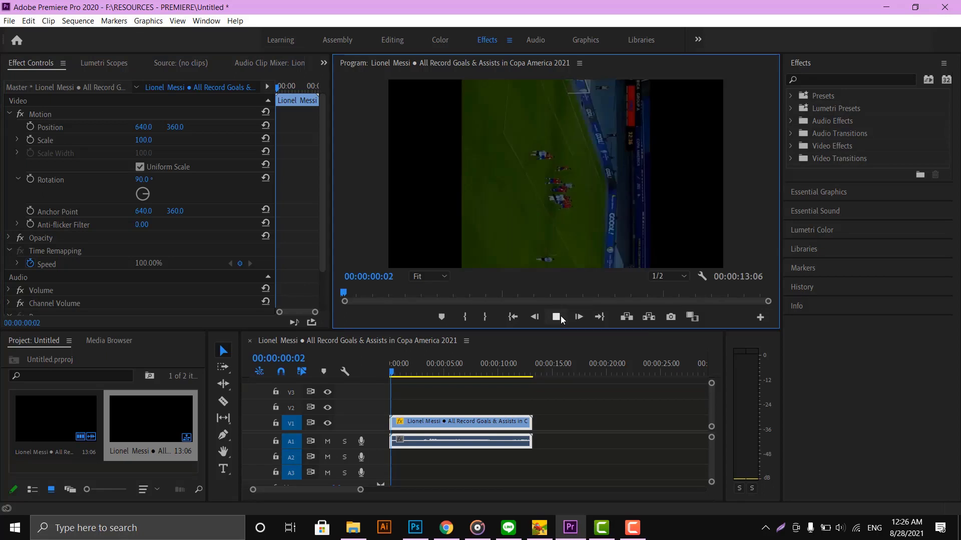
pyautogui.click(556, 317)
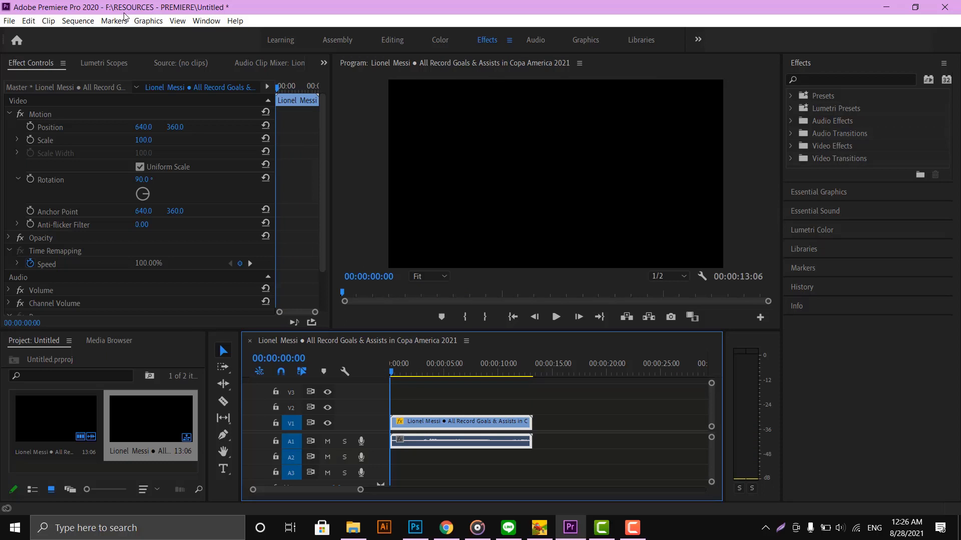
# Change Sequence Settings frame size to 720×1280, accept deleting previews, and play it.
pyautogui.click(78, 20)
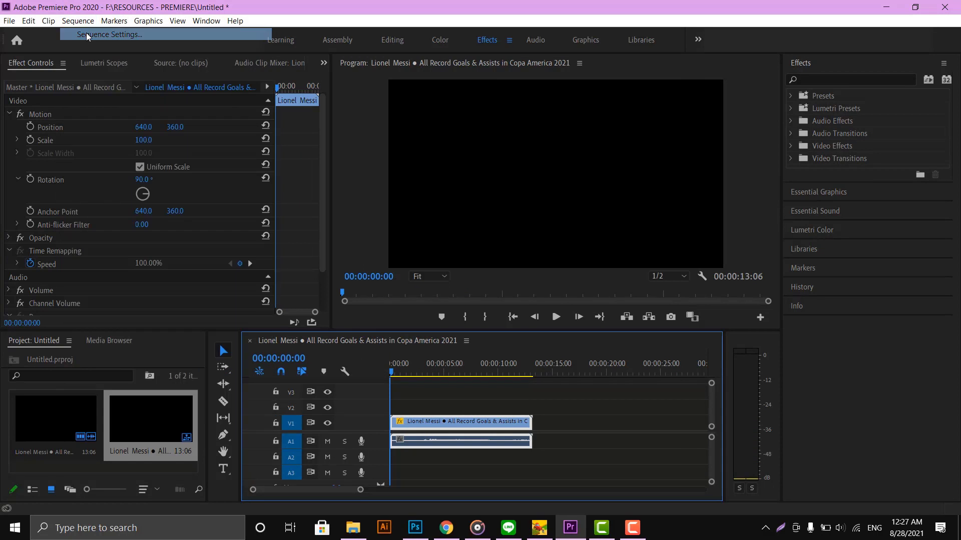
pyautogui.click(109, 34)
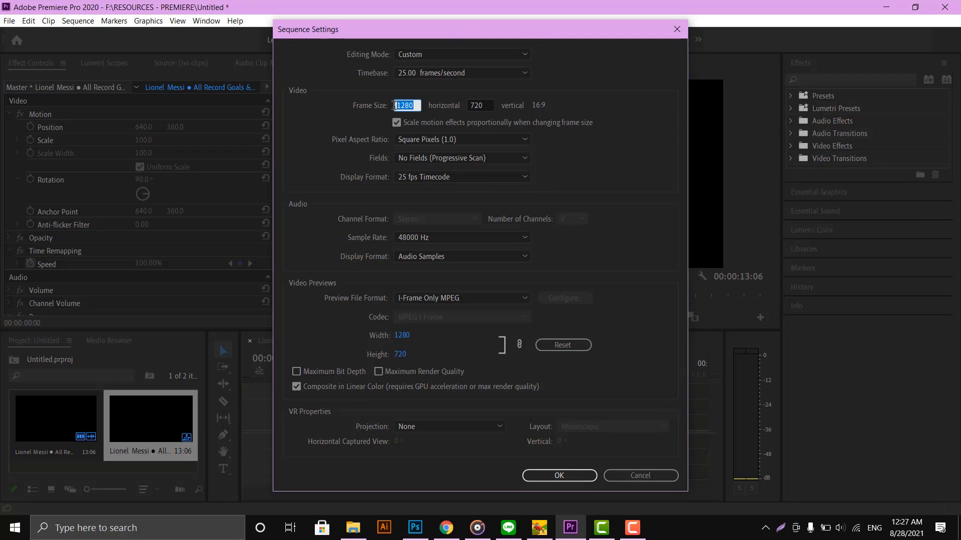
pyautogui.write('720')
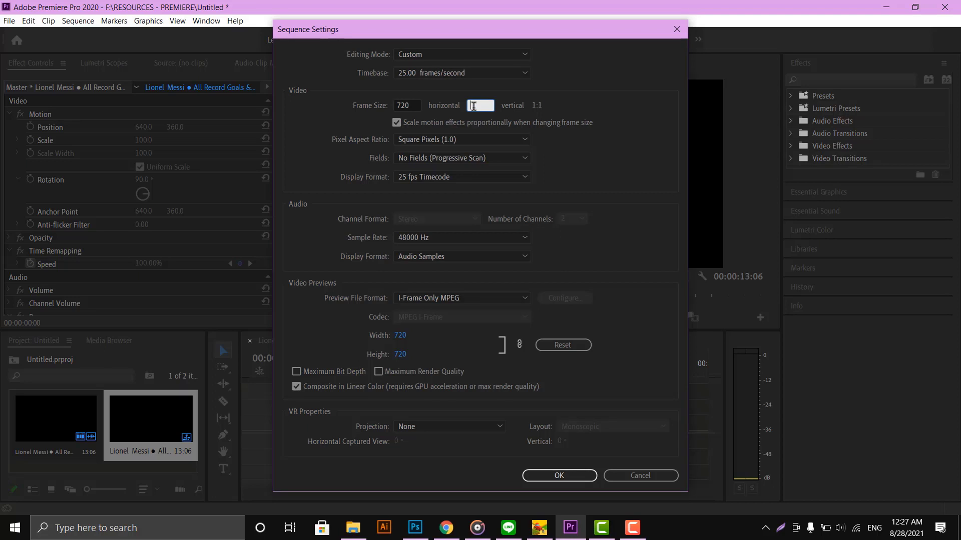
pyautogui.write('1280')
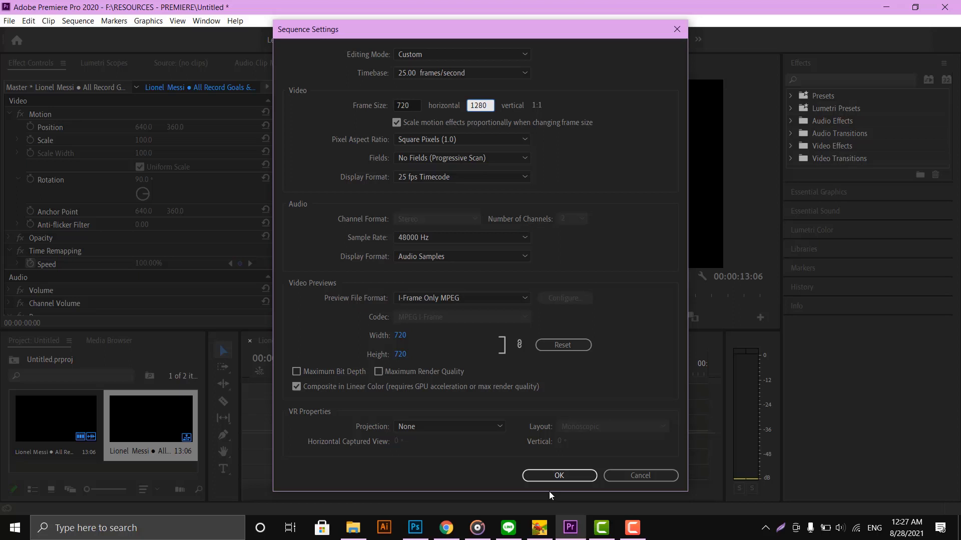
pyautogui.click(559, 476)
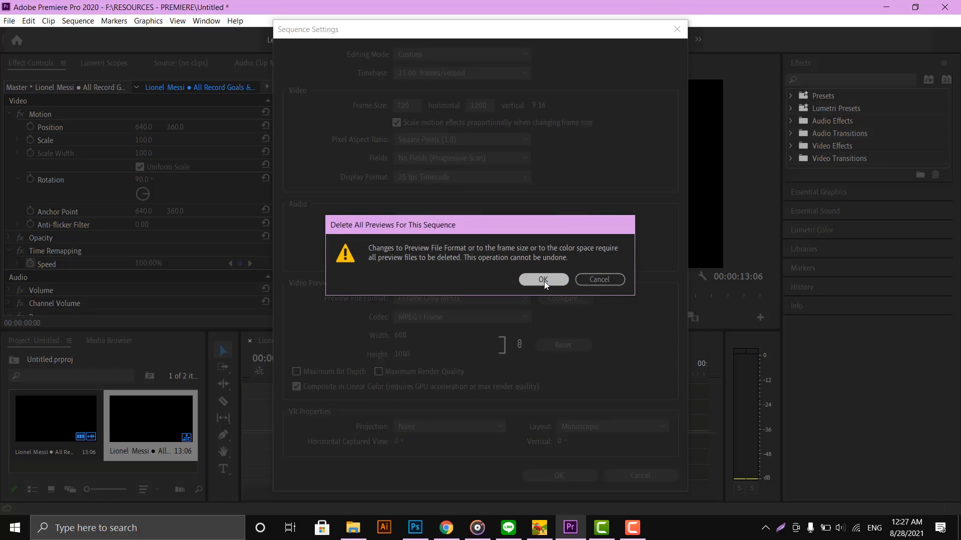
pyautogui.click(544, 280)
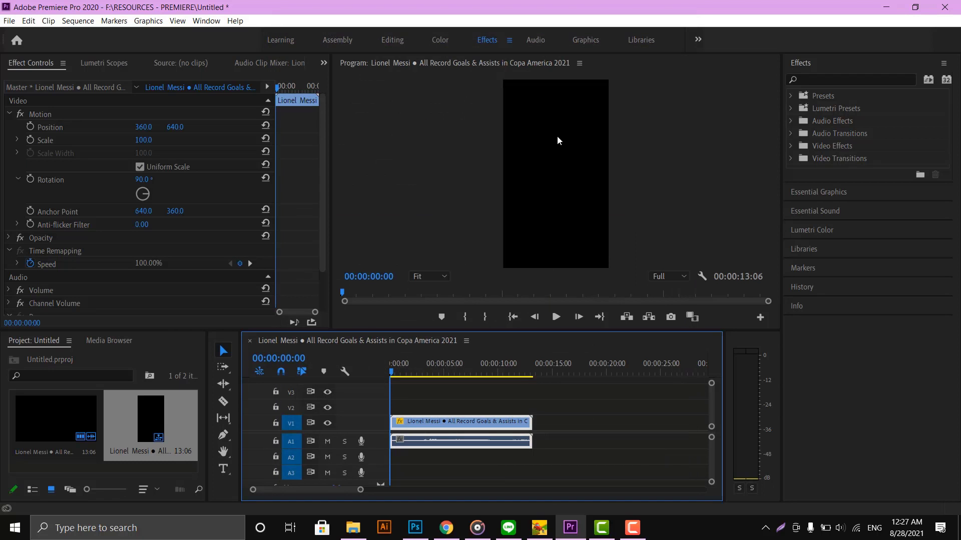
pyautogui.click(556, 317)
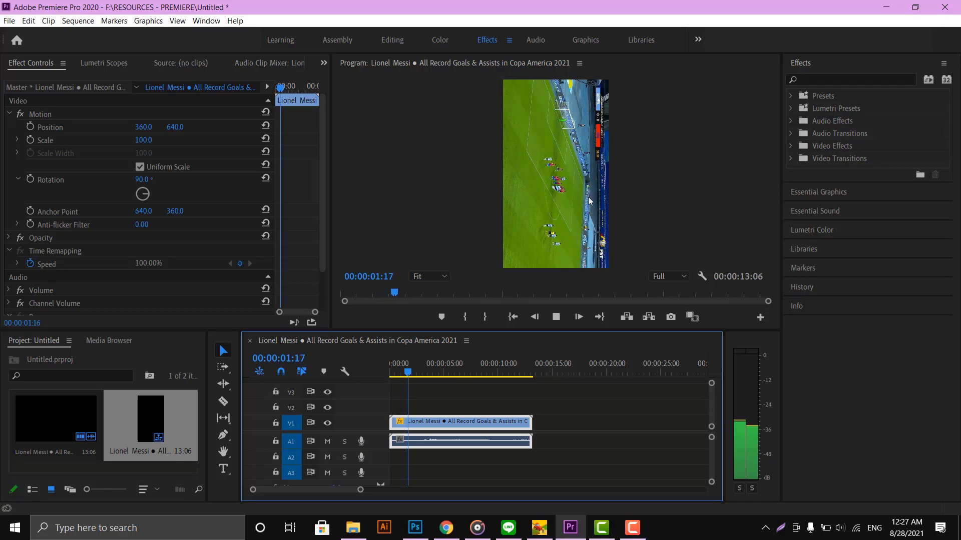